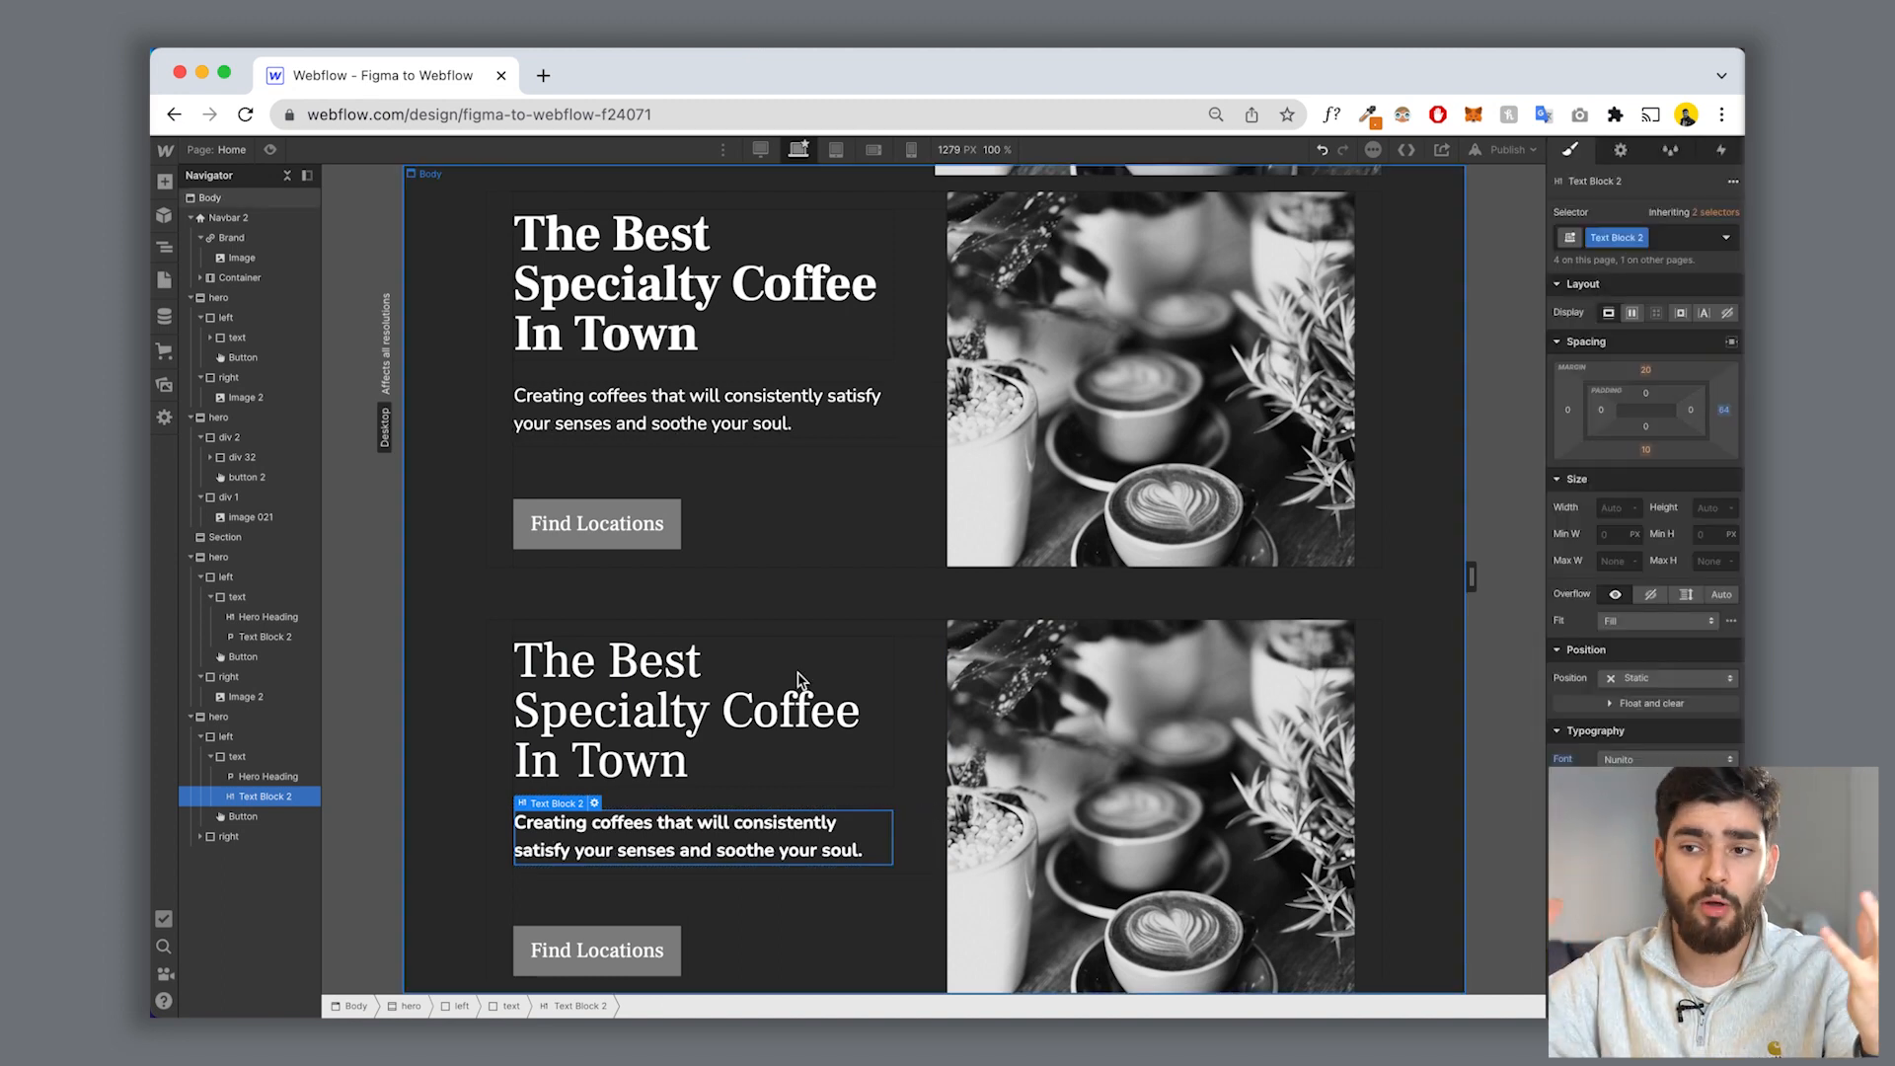
Step: Switch the canvas to the 768 px tablet breakpoint to view the repeated coffee hero sections
click(835, 150)
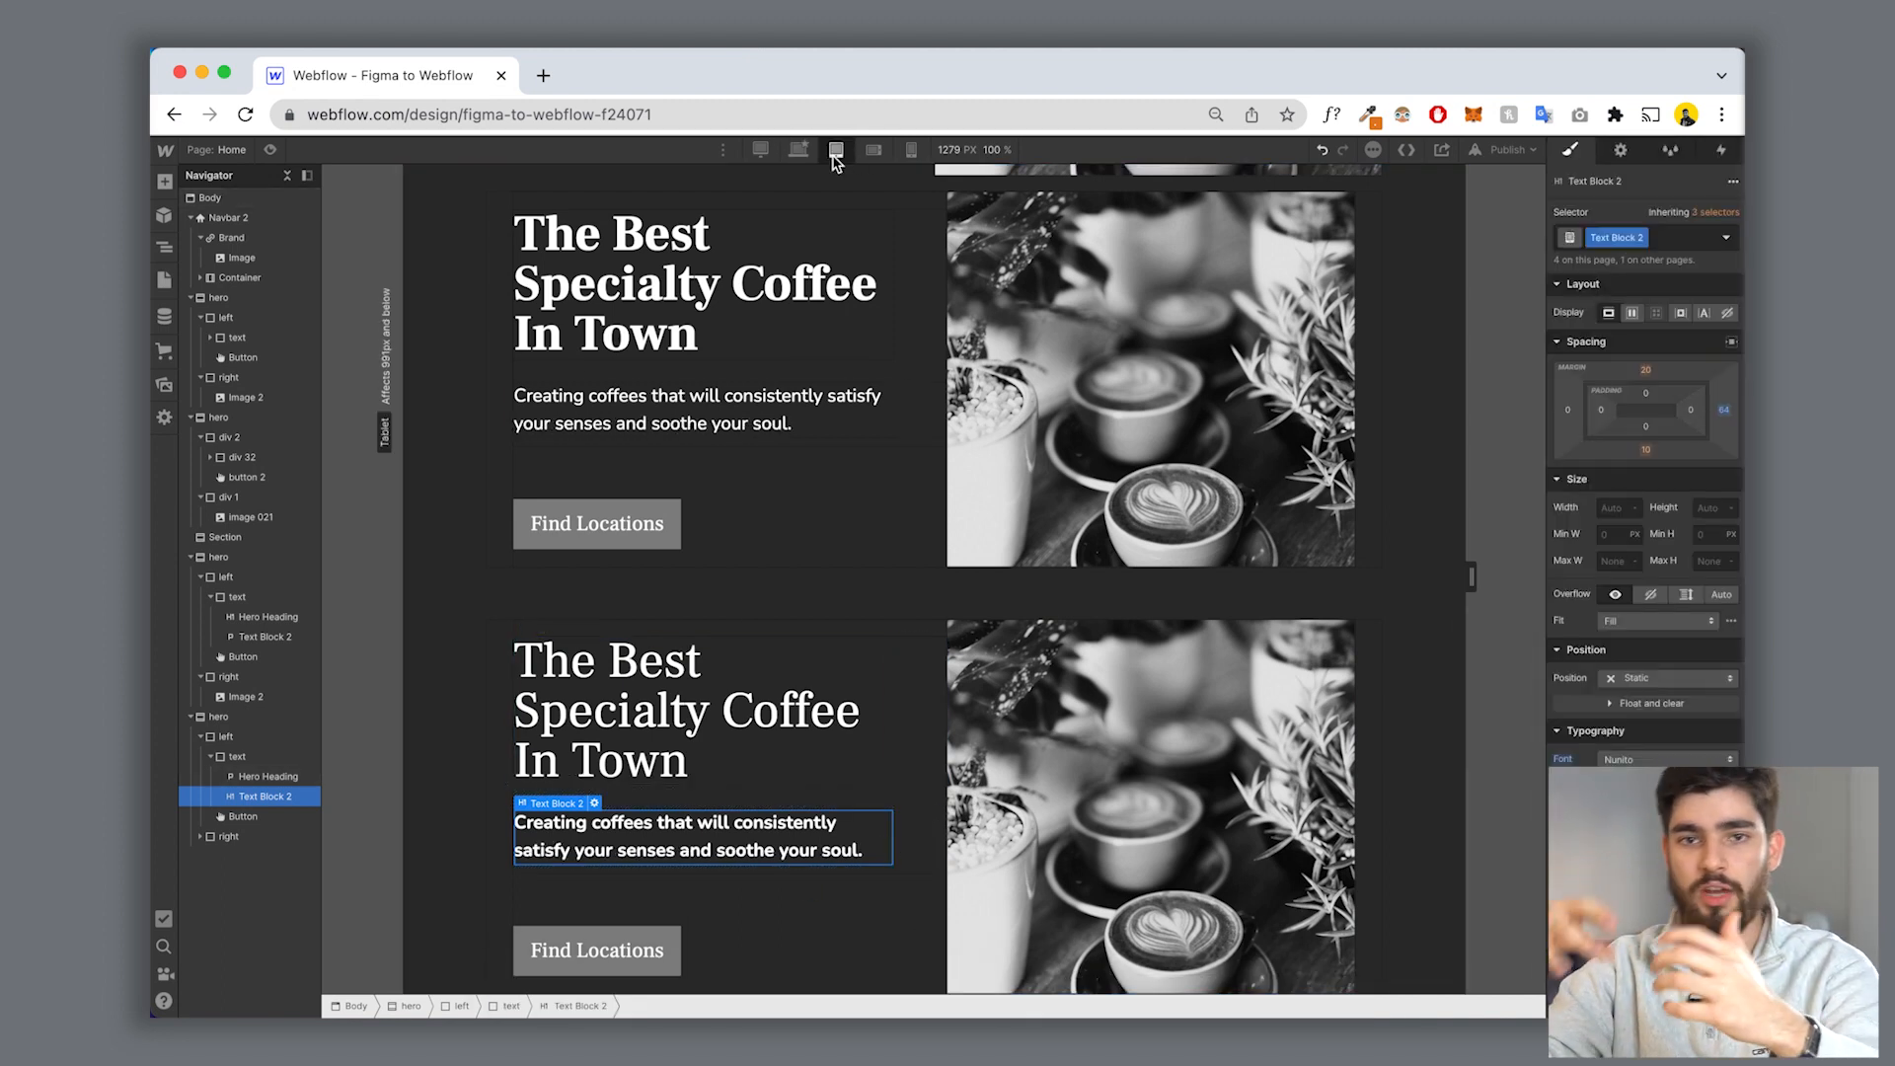
click(835, 149)
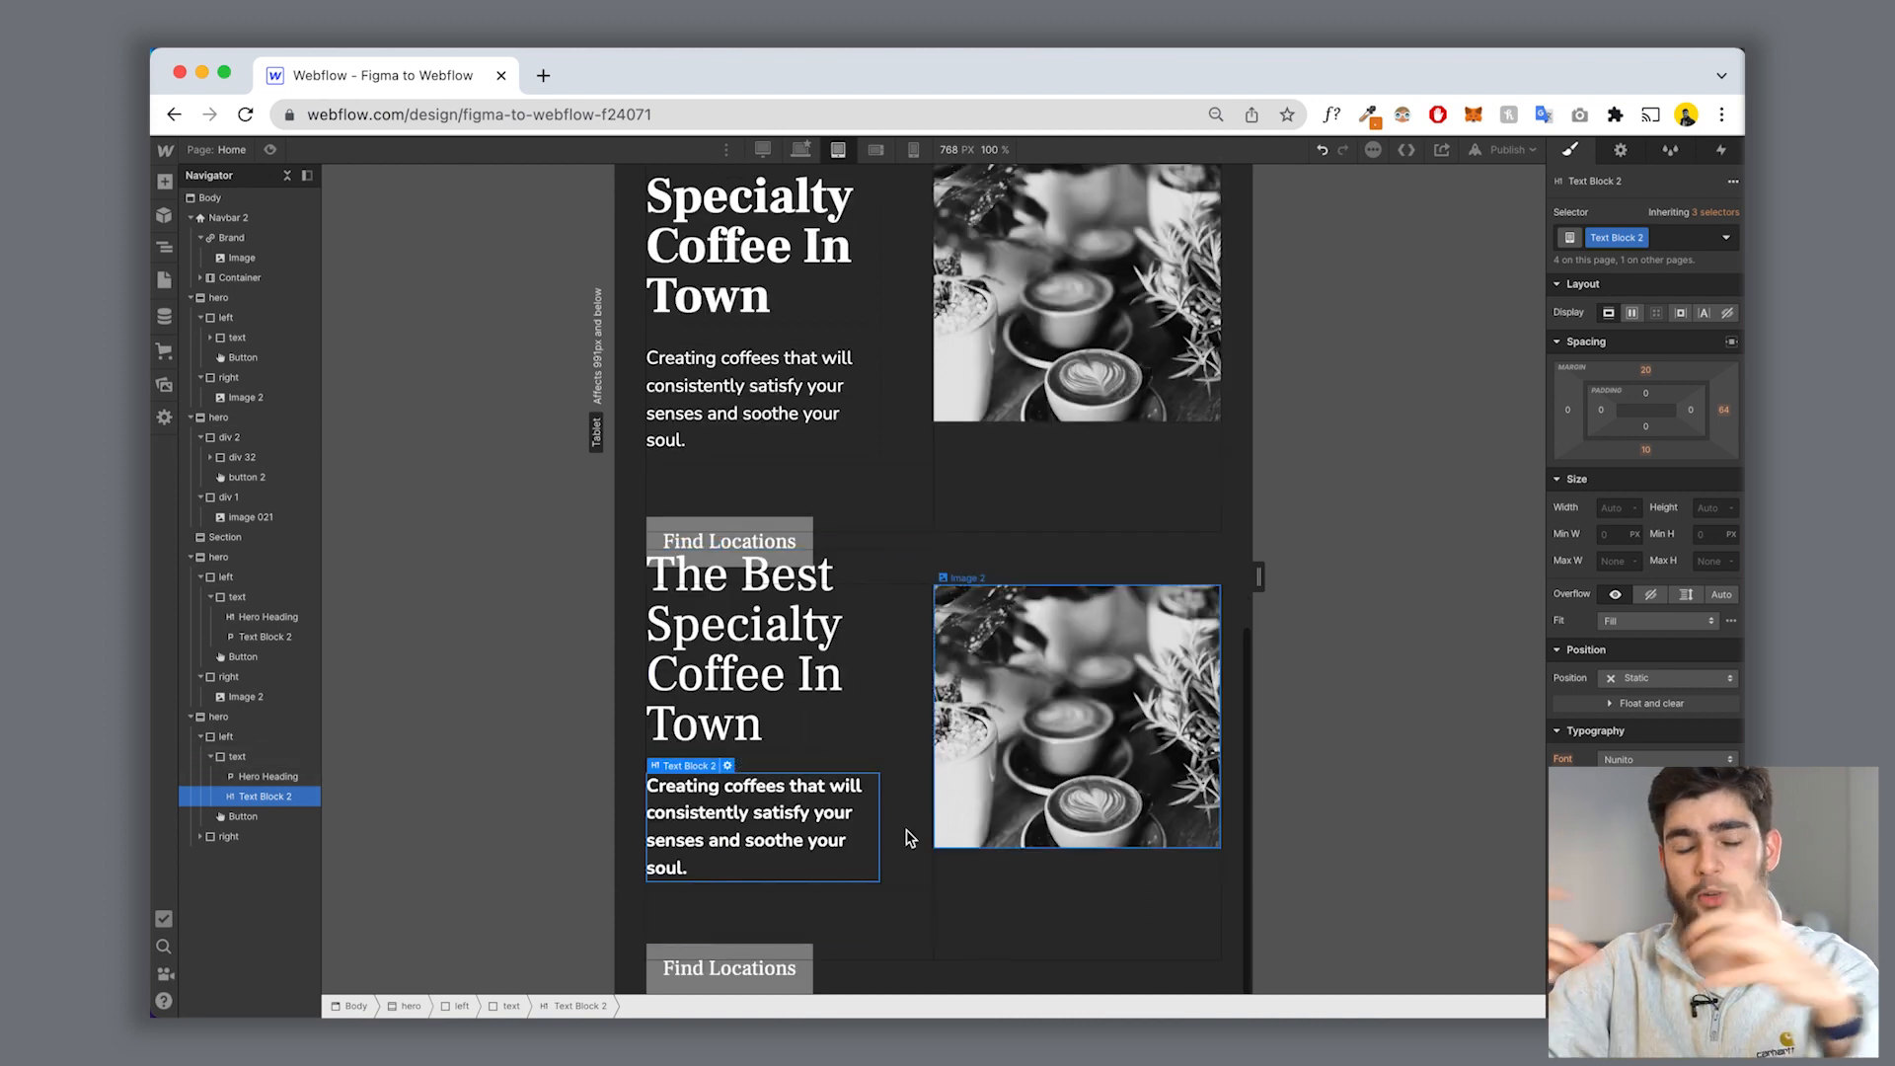